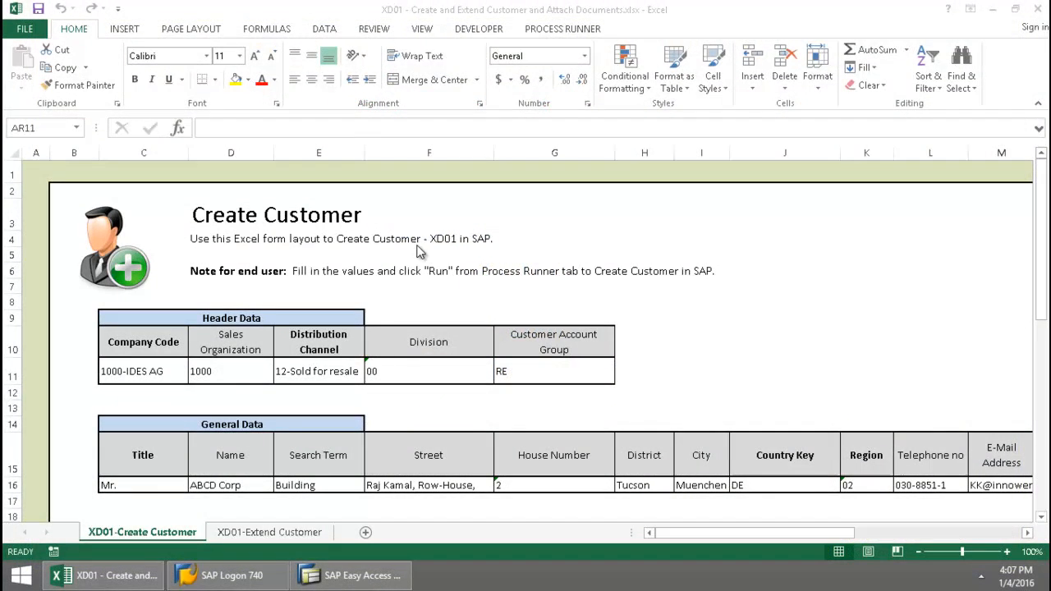
mouse_move(936, 276)
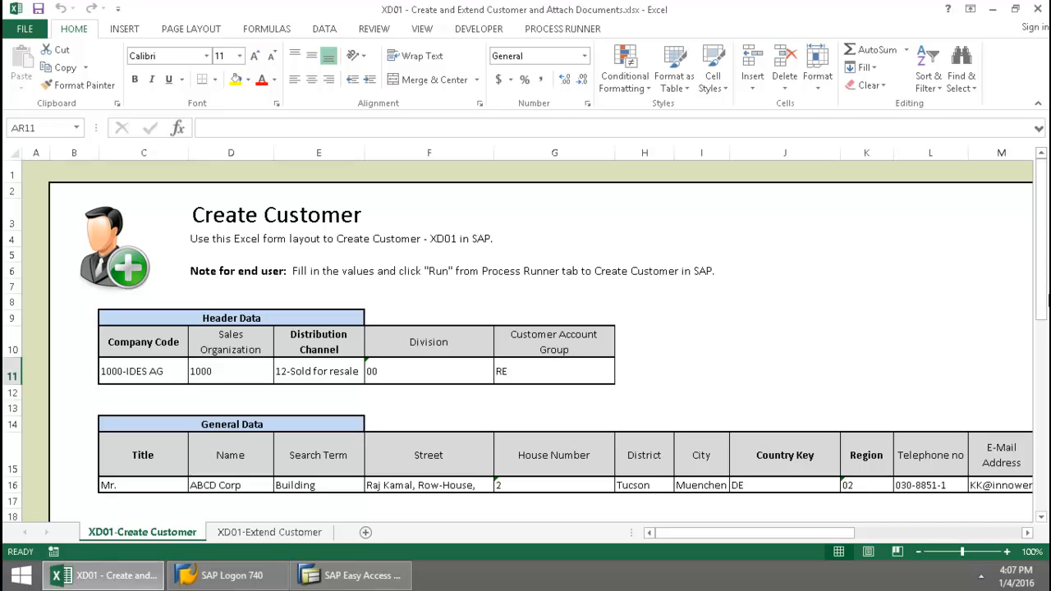
Review the customer form and bring up the Process Runner list of SAP systems.
scroll(down, 3)
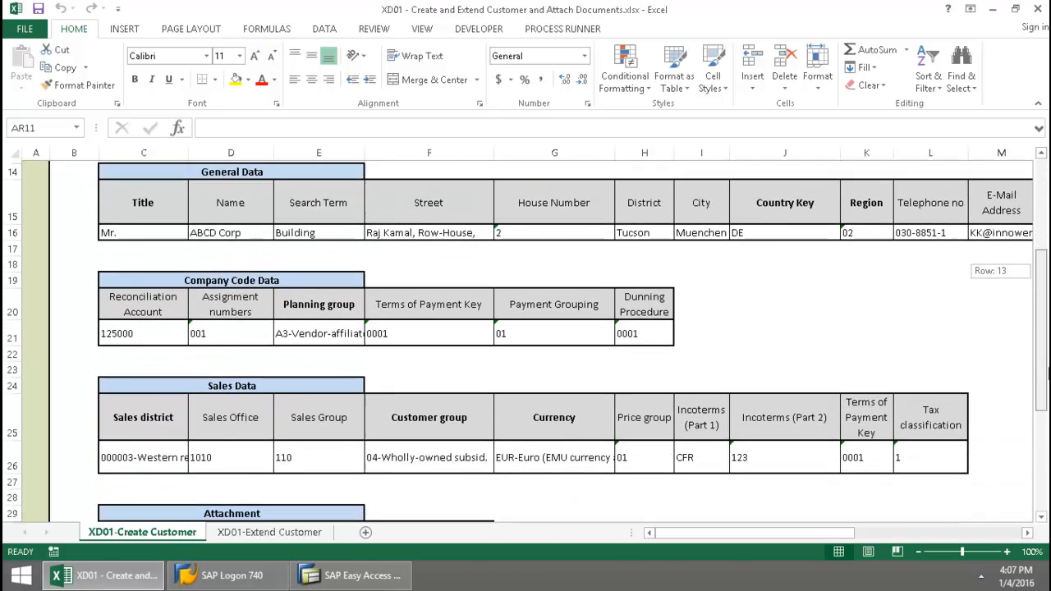
scroll(down, 3)
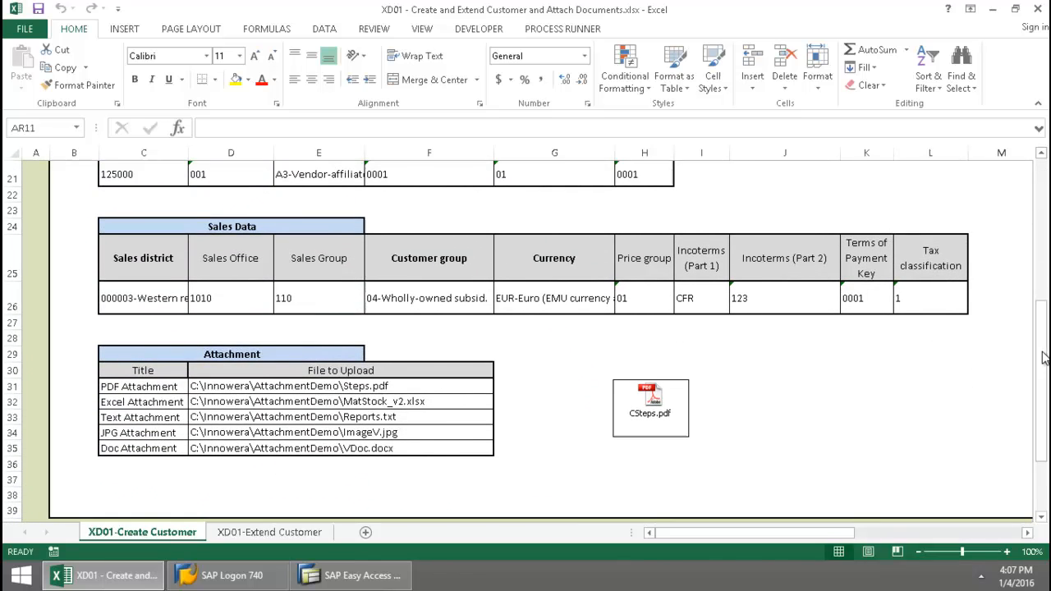
scroll(up, 3)
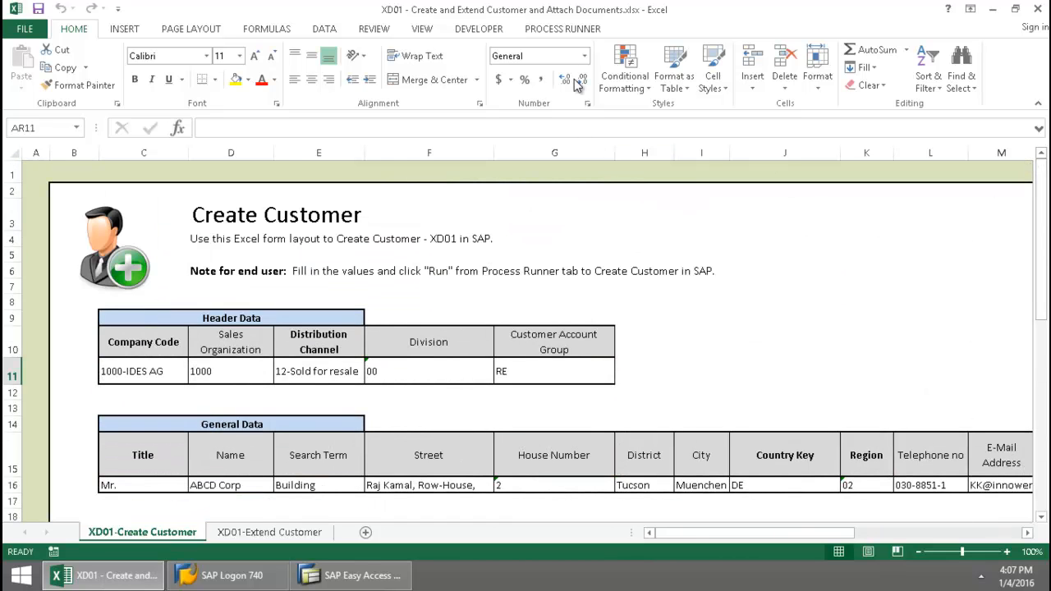
click(561, 29)
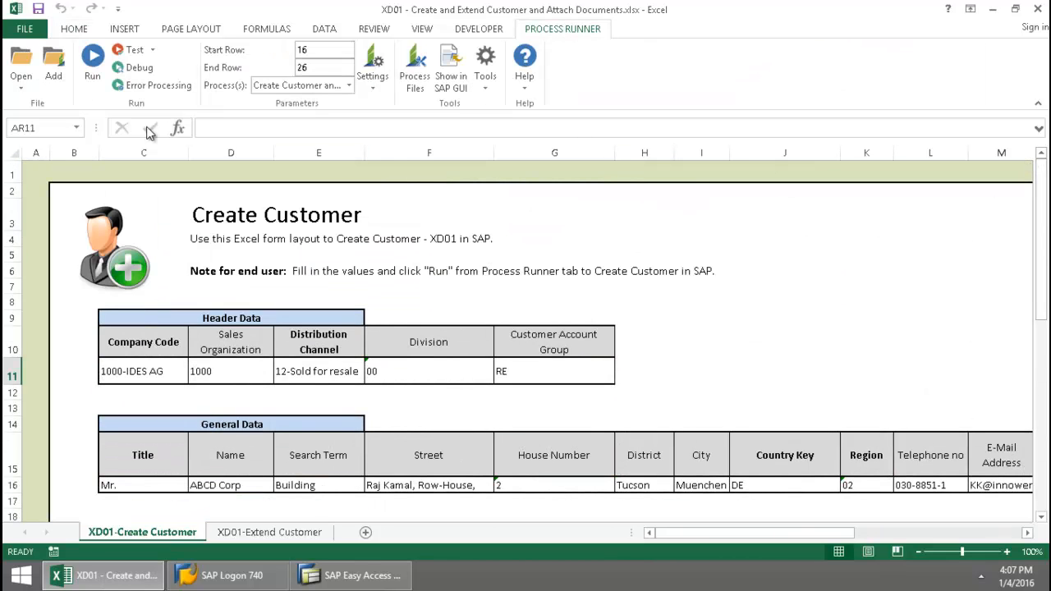
click(92, 62)
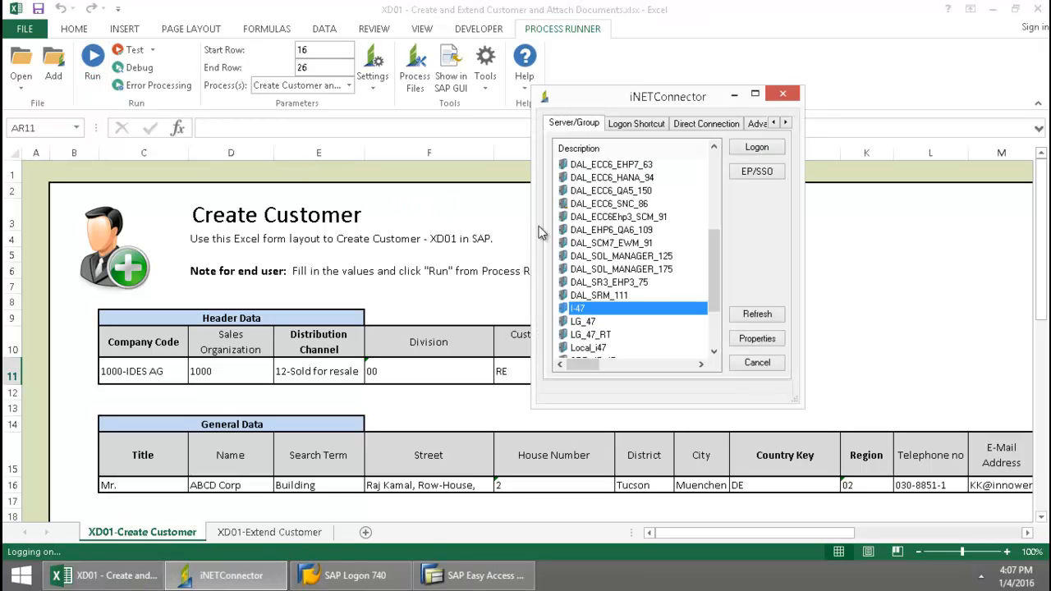
mouse_move(755, 146)
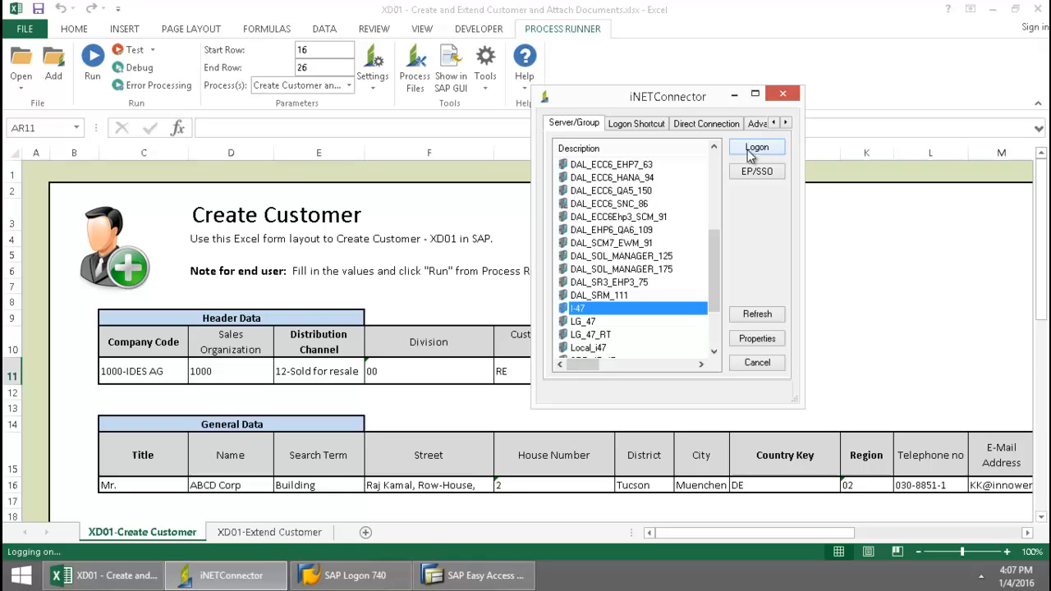
Log on to the I47 SAP system with the account password.
click(755, 151)
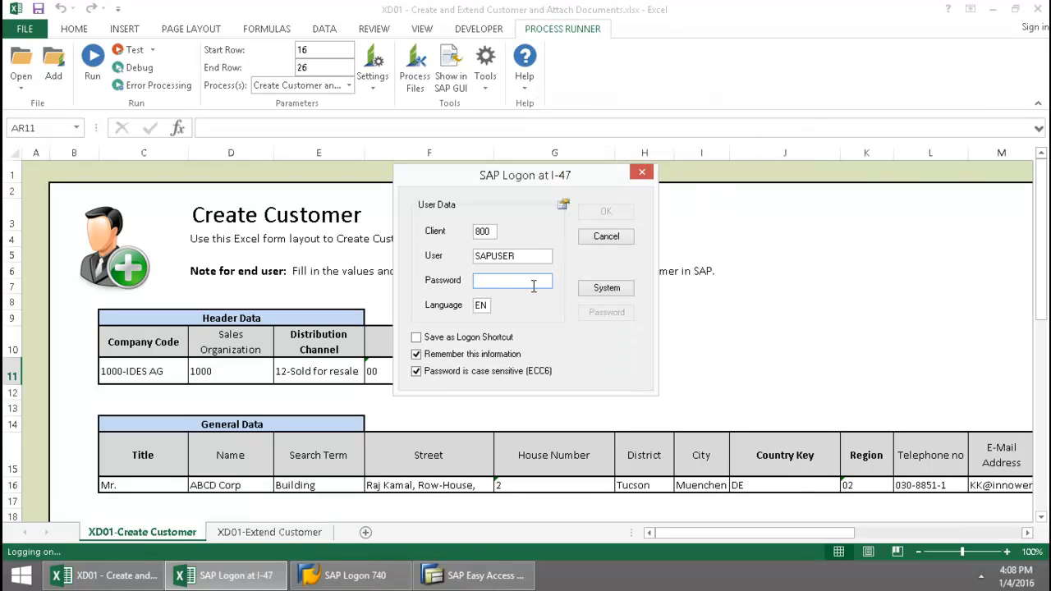
text(****)
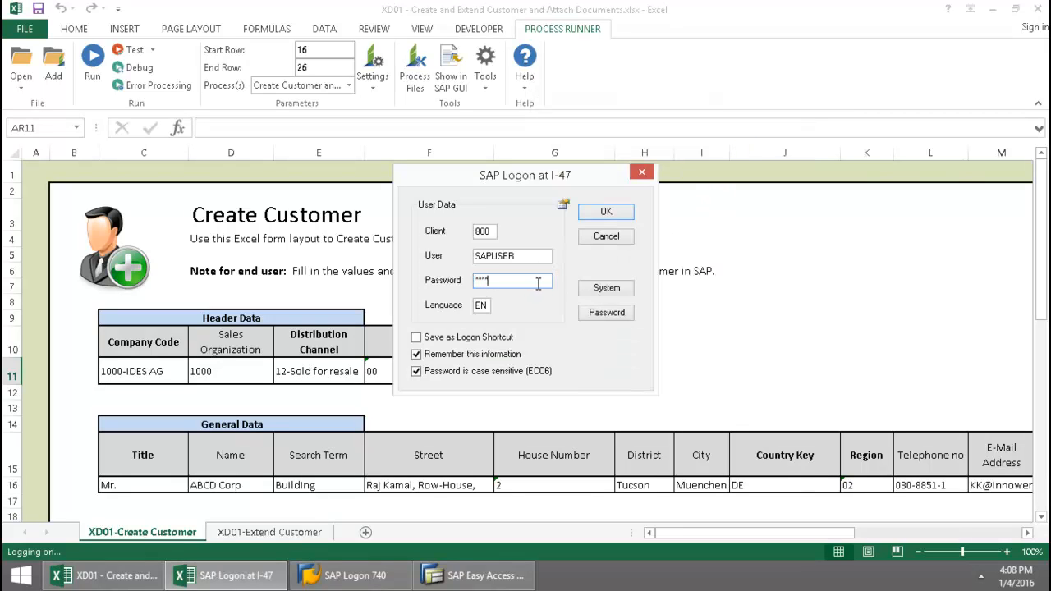
click(606, 212)
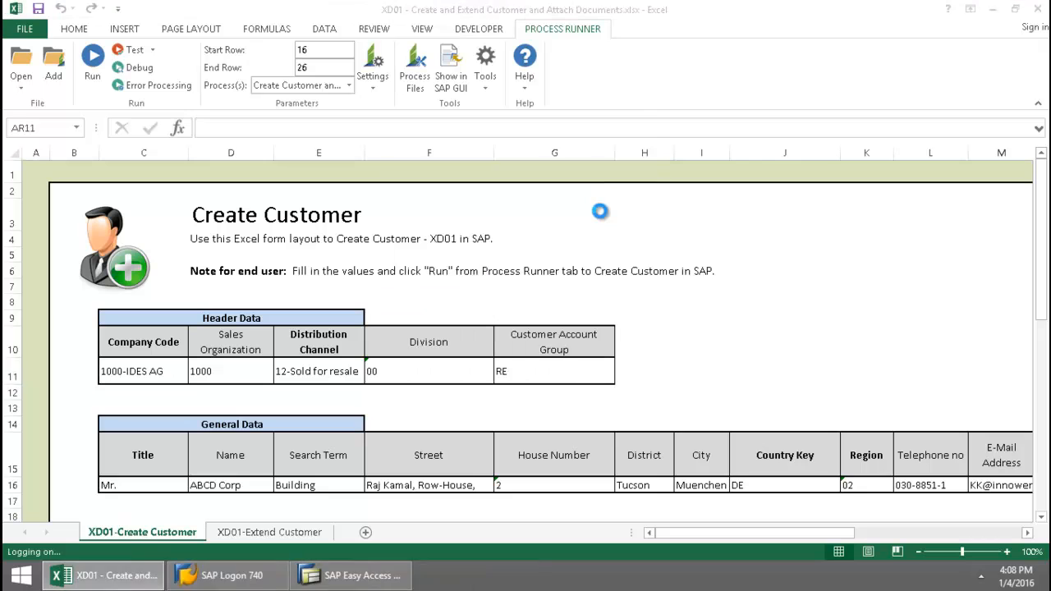
click(92, 58)
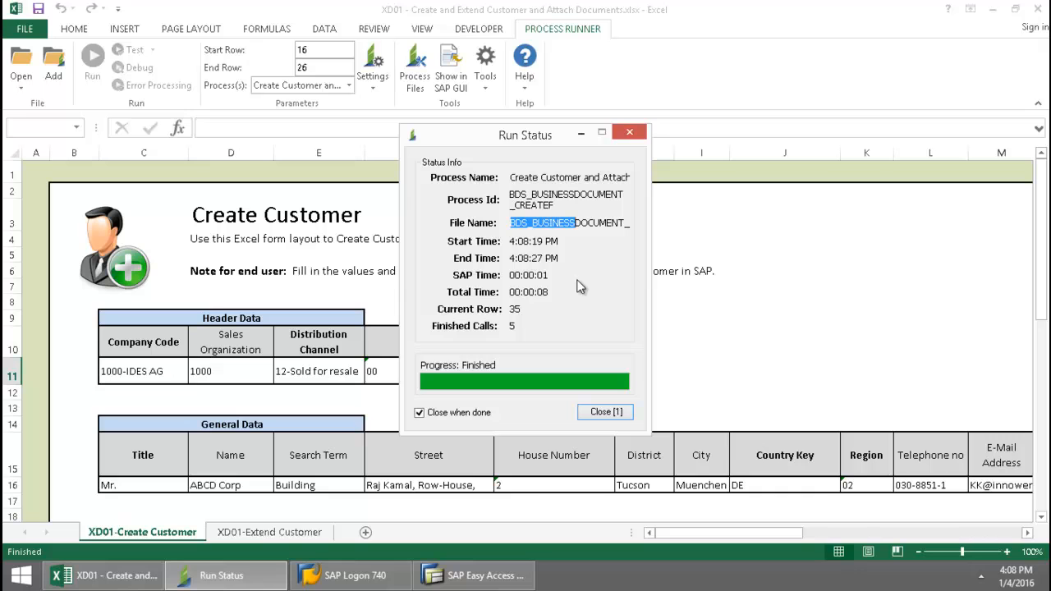
click(604, 410)
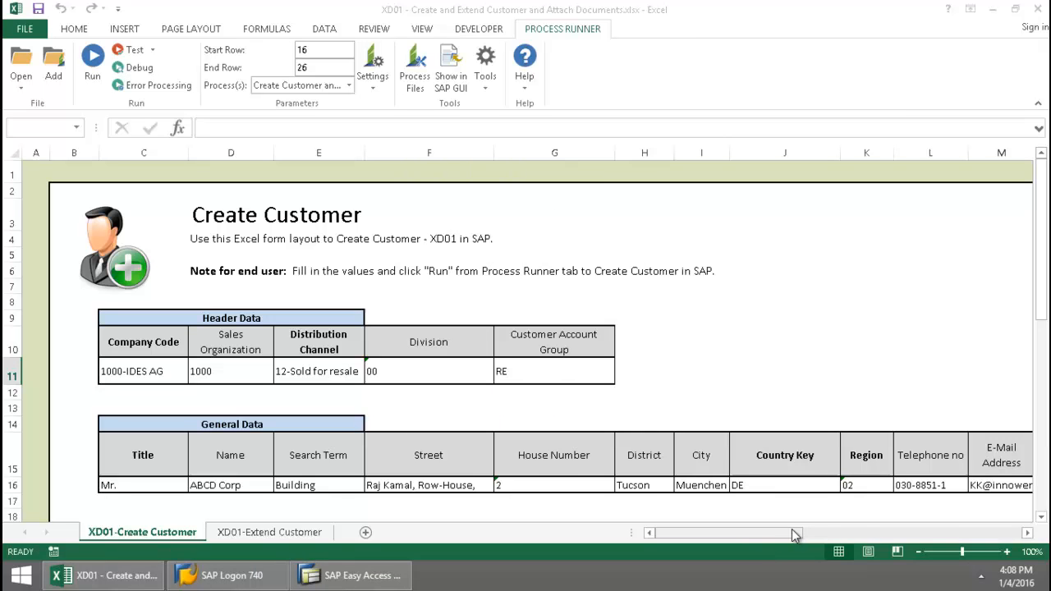
scroll(right, 3)
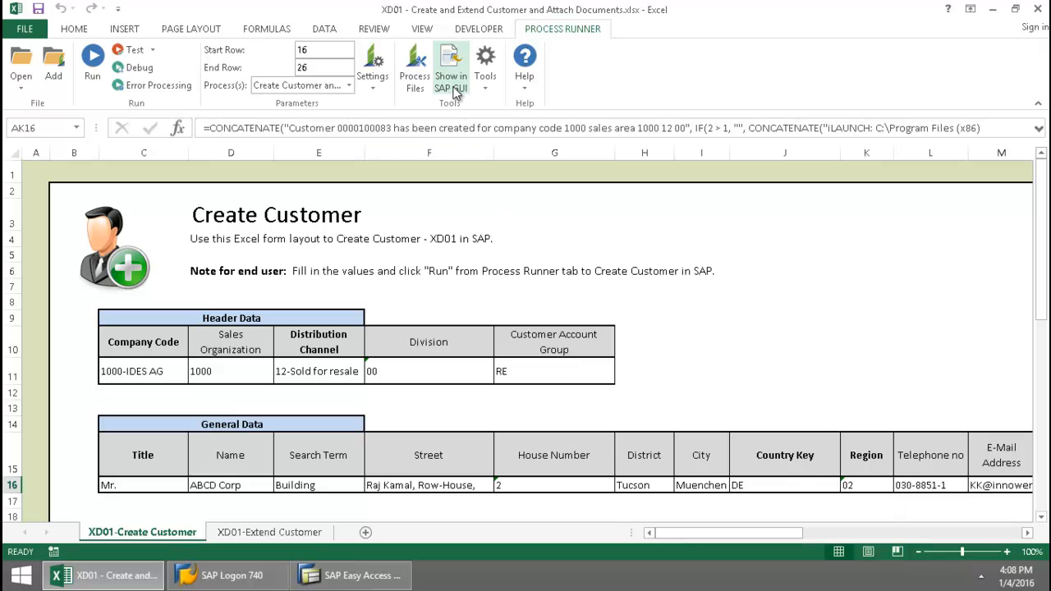
Show customer 100083 ABCD Corp in SAP and list its four attached documents, including VDoc.docx and Reports.txt.
click(450, 69)
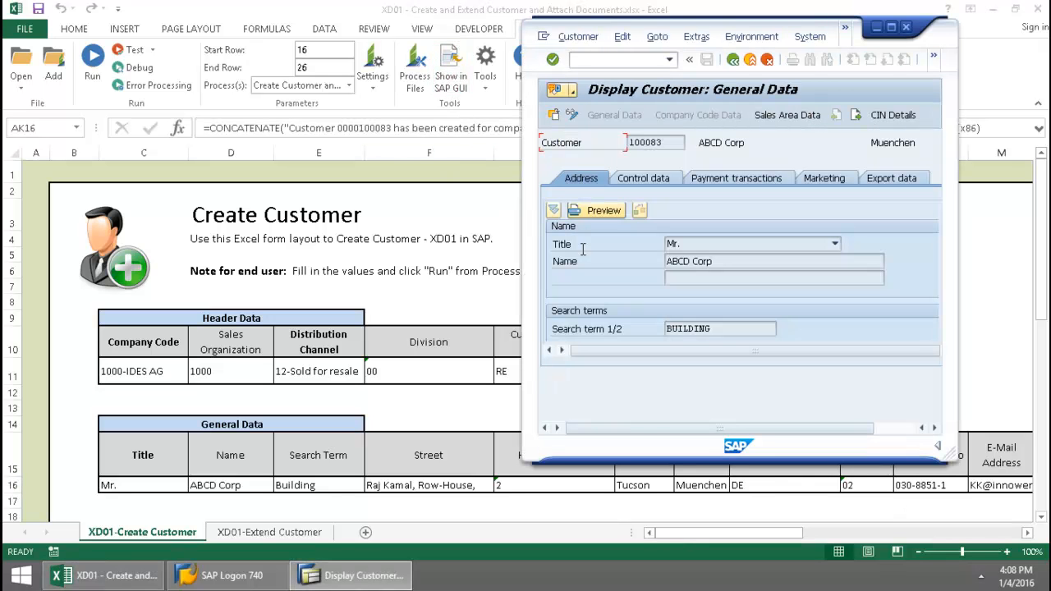
mouse_move(240, 509)
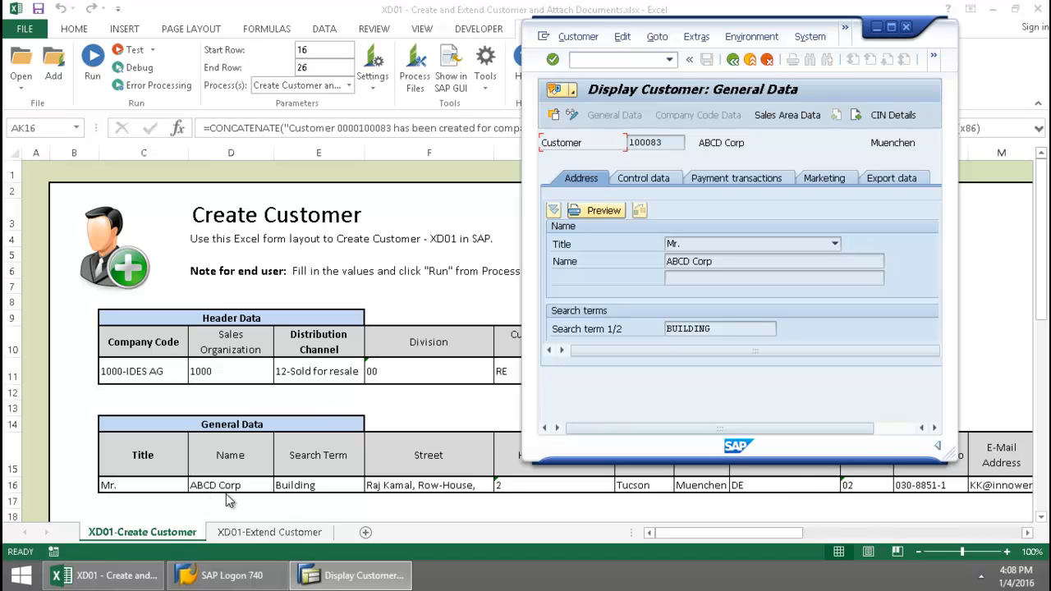
mouse_move(573, 115)
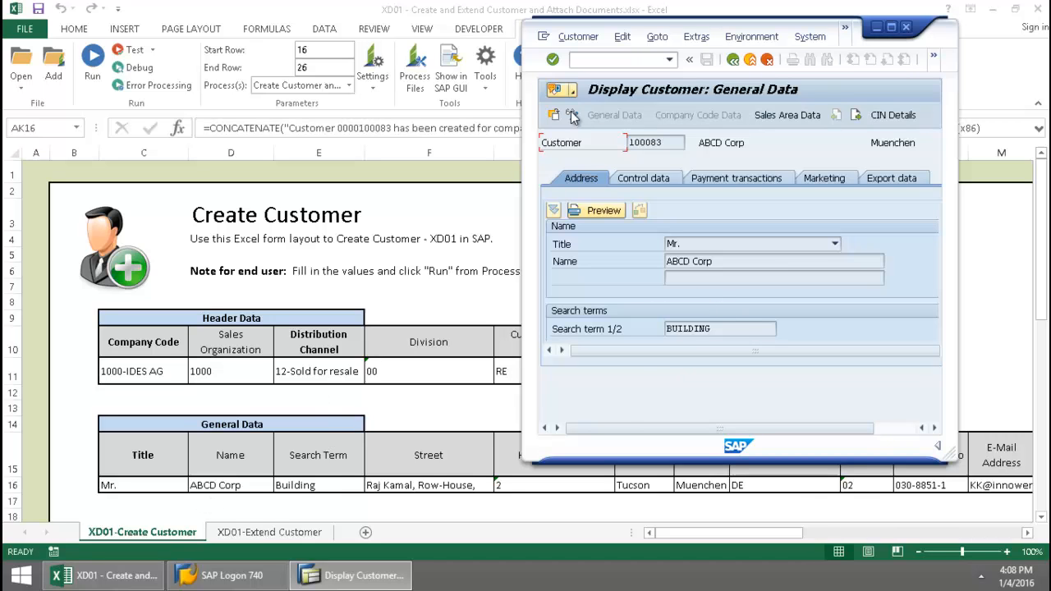
click(555, 115)
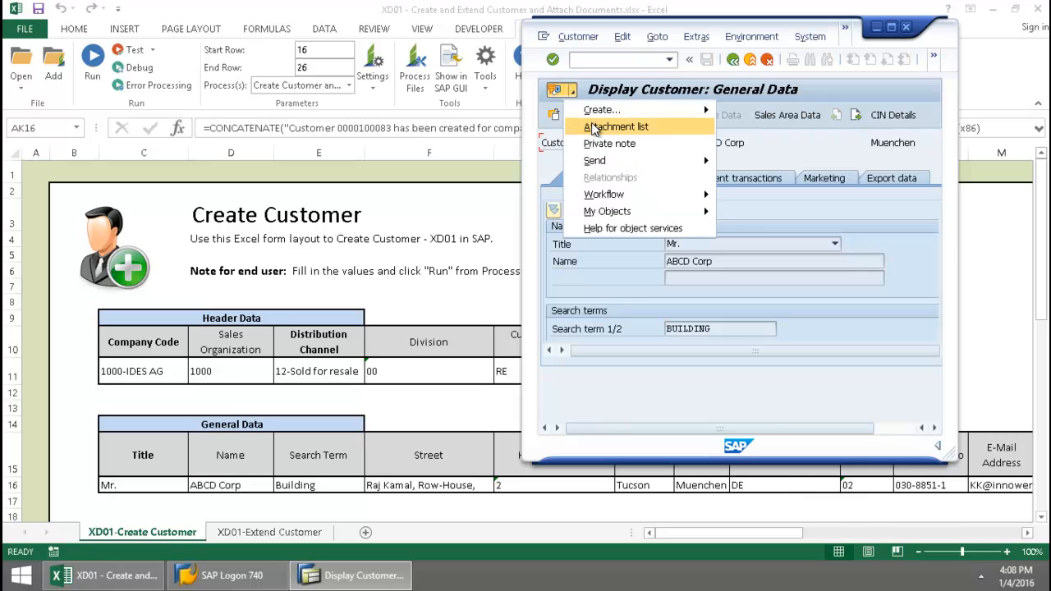
click(617, 126)
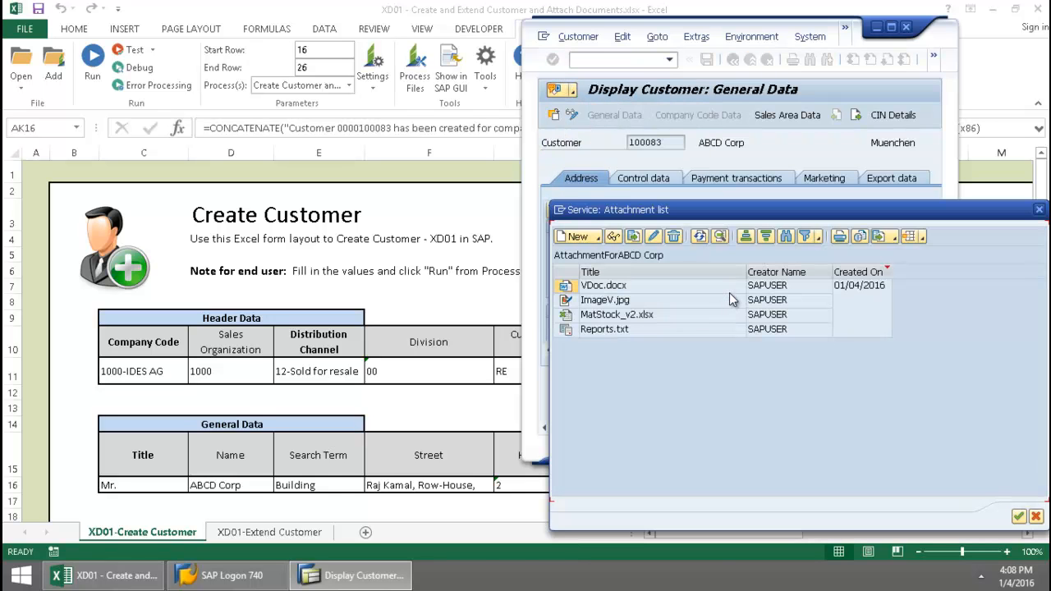
mouse_move(722, 315)
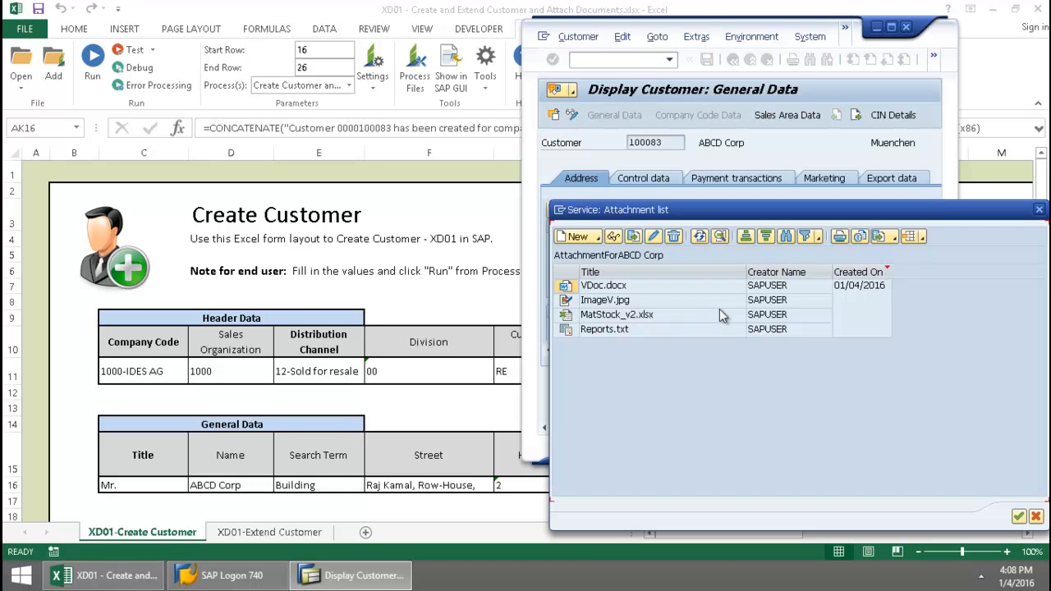